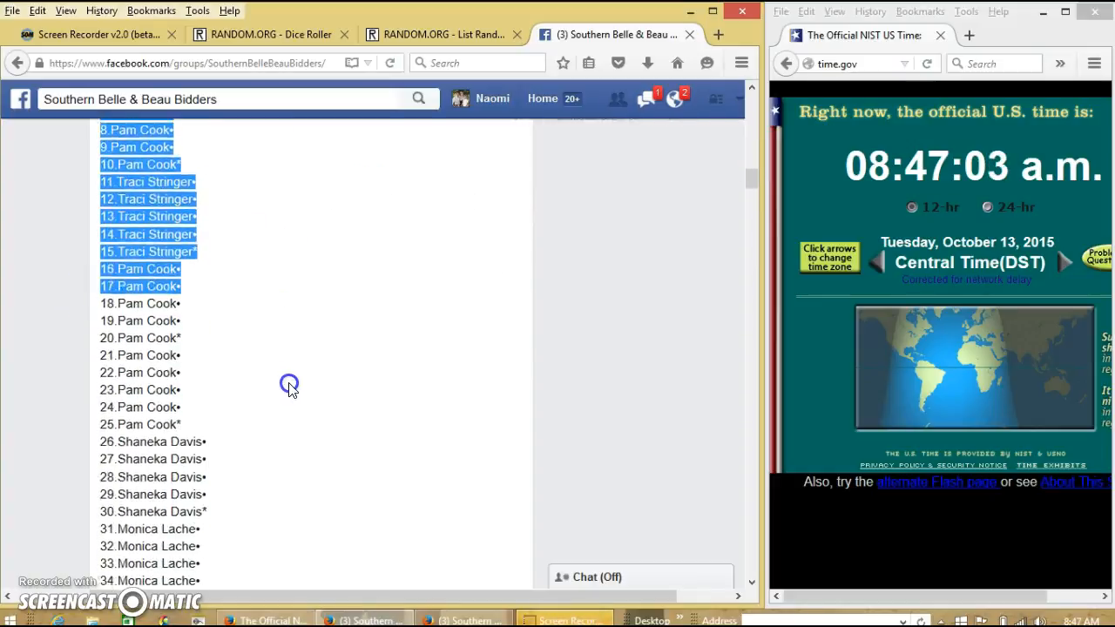
# Copy the numbered list of 45 bidder spots from the group post.
pyautogui.scroll(-3)
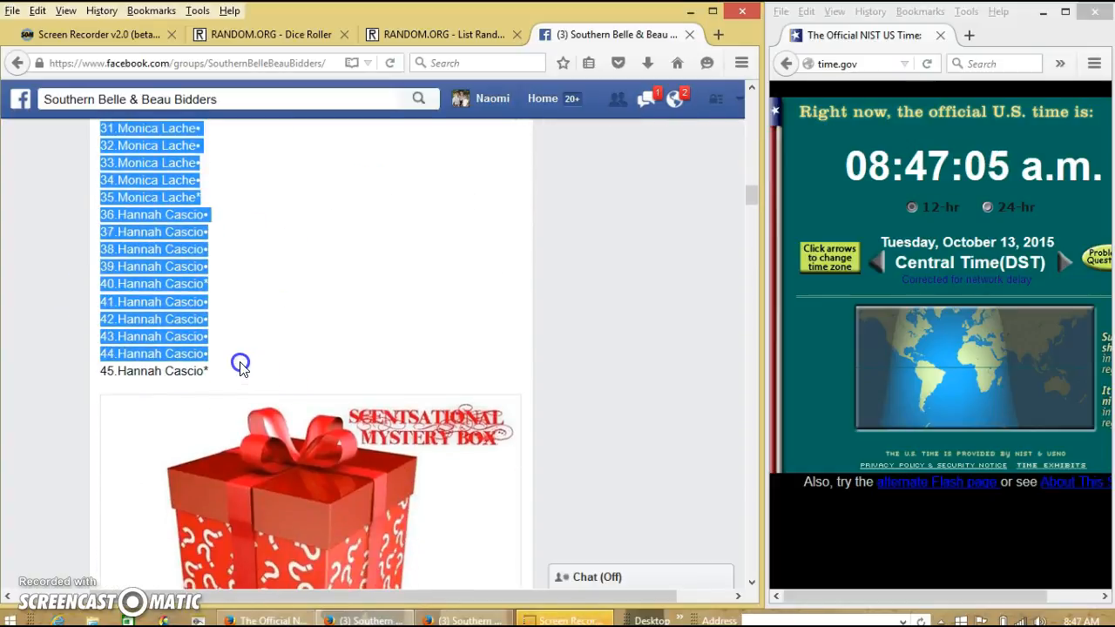
pyautogui.rightClick(240, 364)
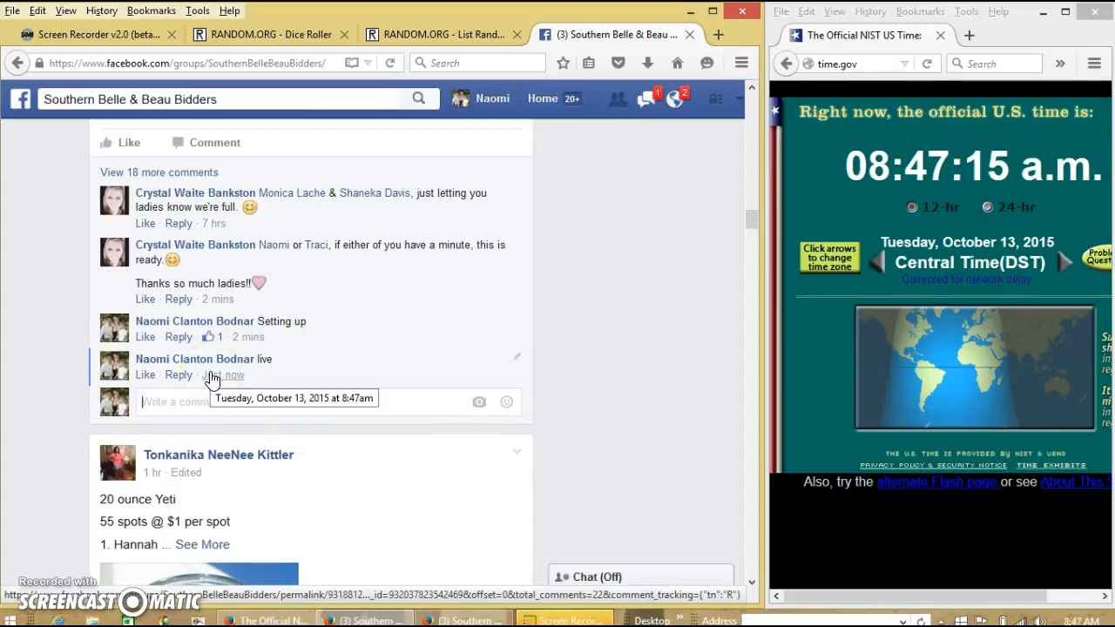
pyautogui.click(1084, 620)
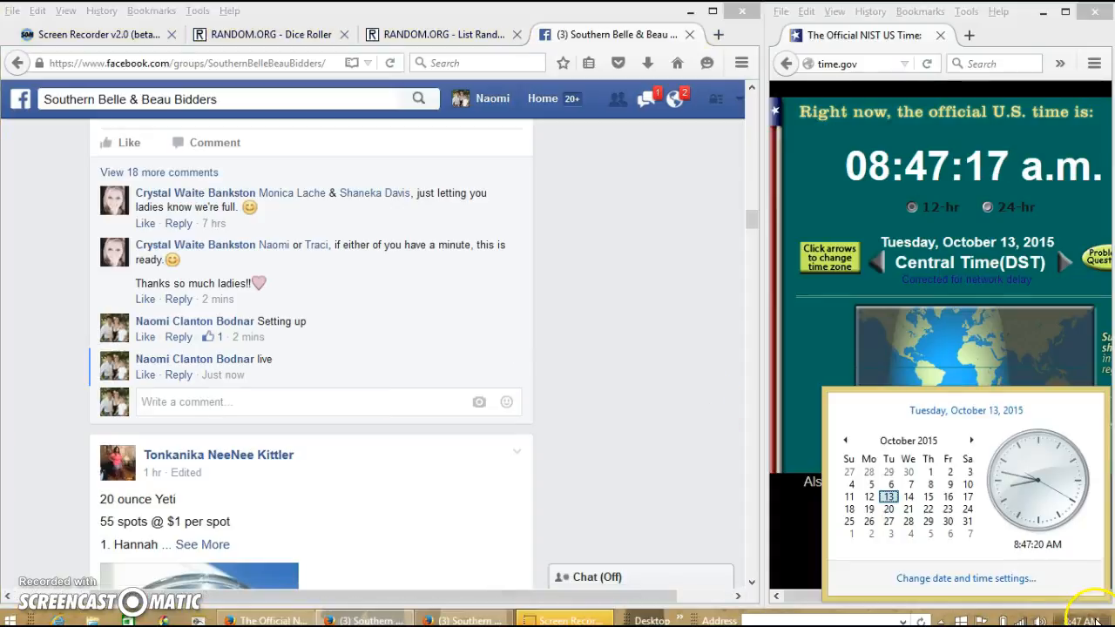
pyautogui.click(436, 35)
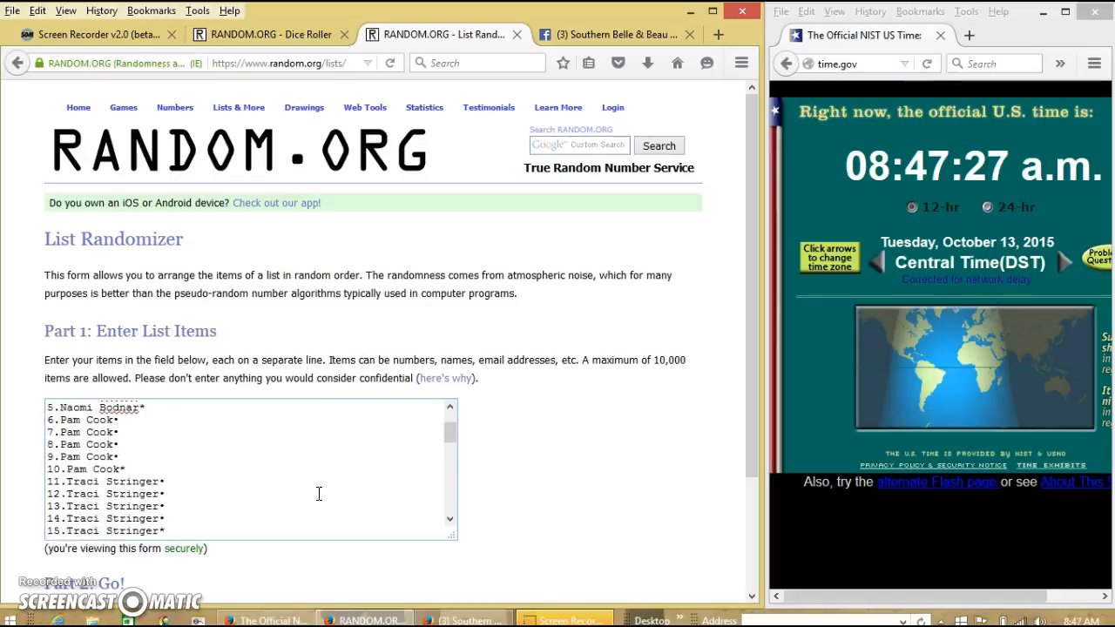
# Roll two dice in the Dice Roller (2 and 2), then return to the list randomizer.
pyautogui.scroll(-3)
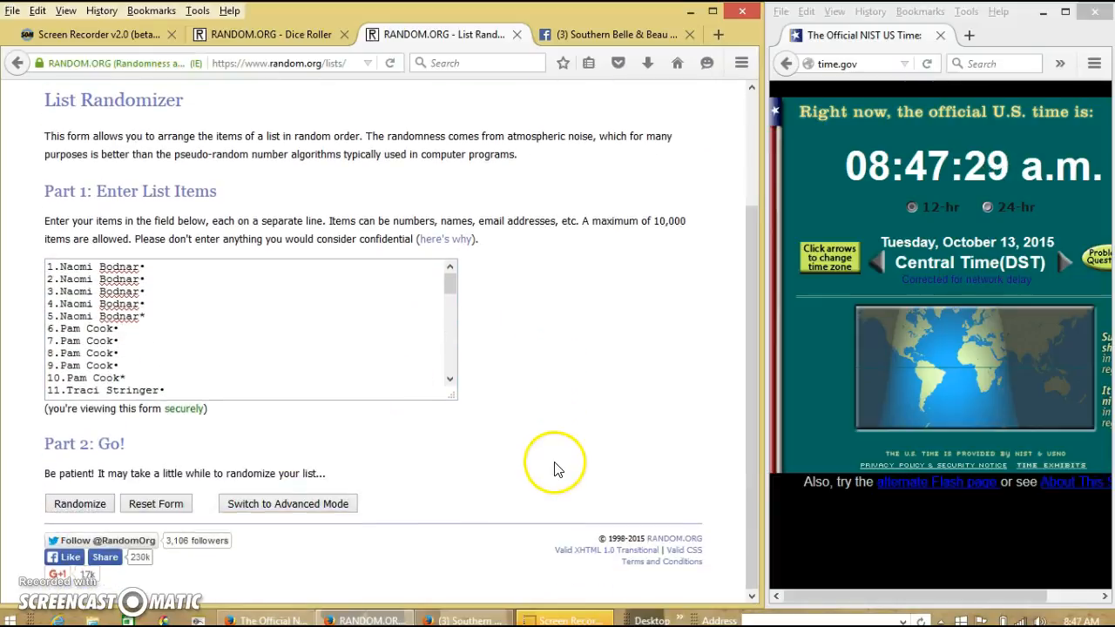
pyautogui.click(270, 35)
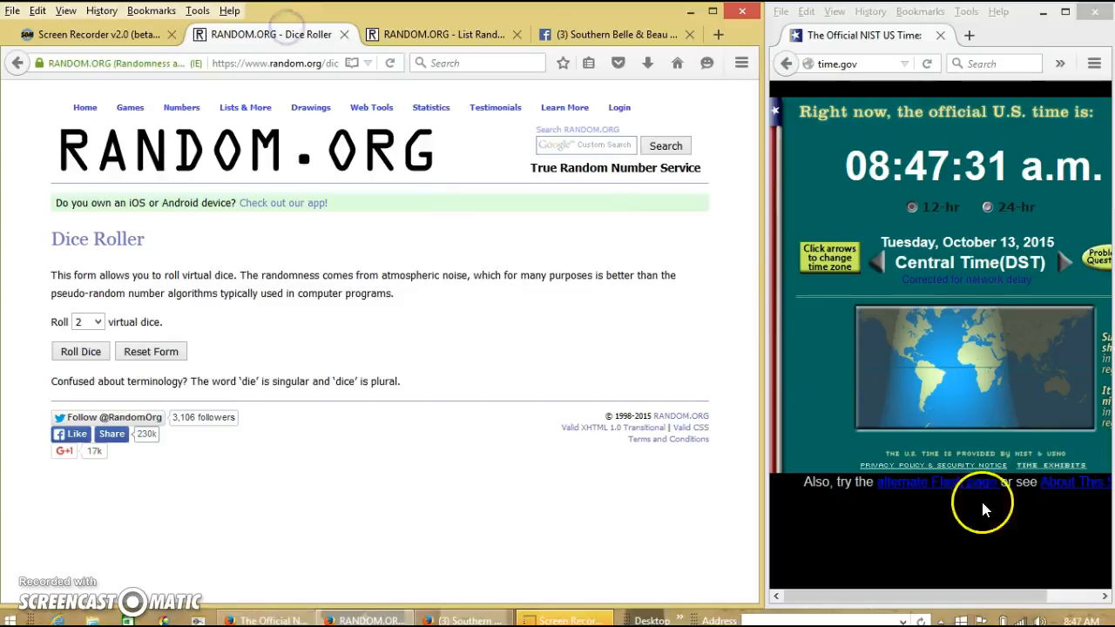
pyautogui.moveTo(253, 325)
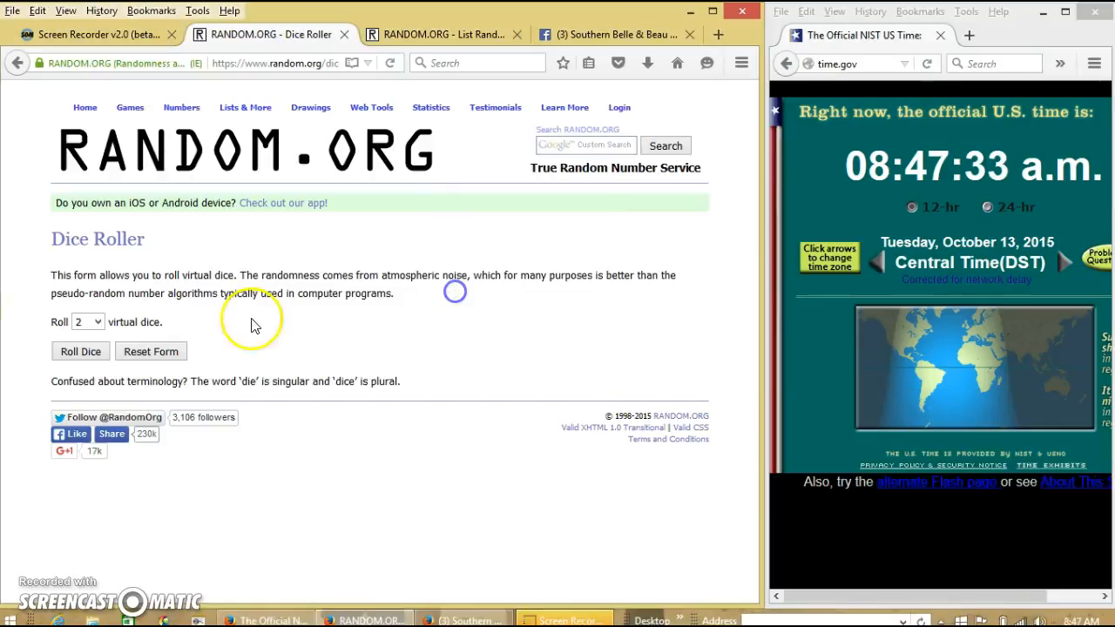
pyautogui.click(80, 352)
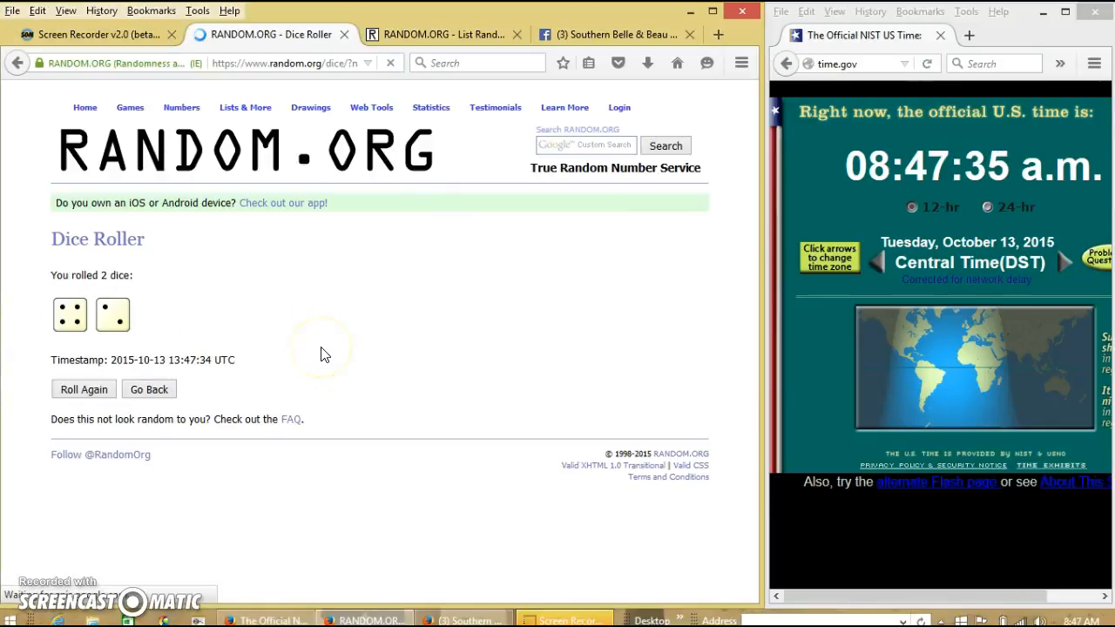
pyautogui.click(439, 35)
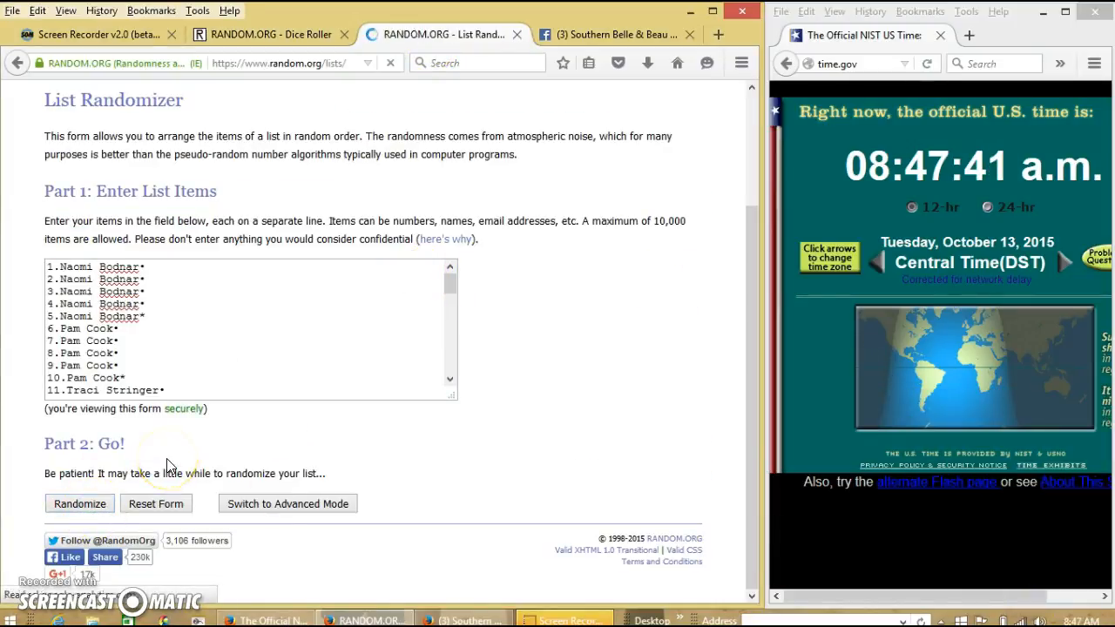
# Randomize the pasted list of names once and recheck the dice roll result.
pyautogui.click(80, 504)
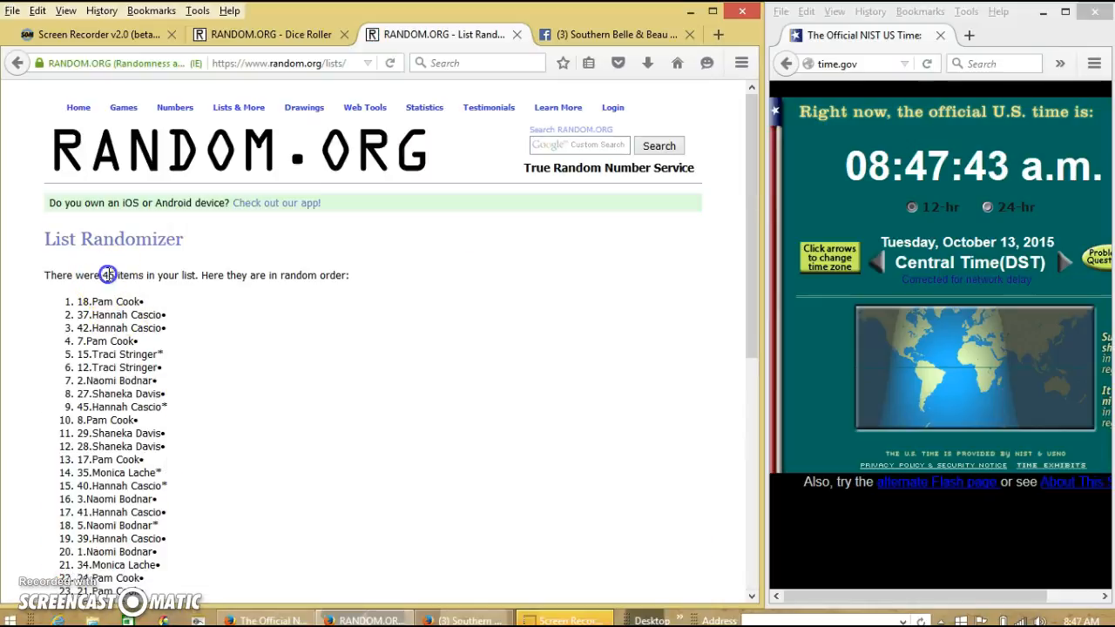
pyautogui.moveTo(240, 429)
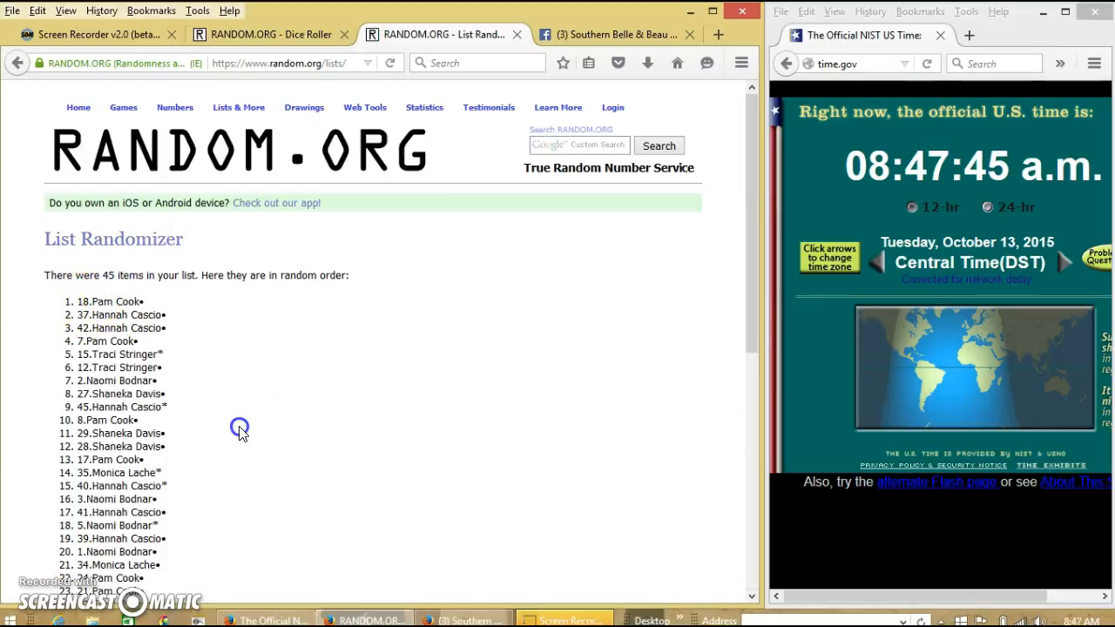
pyautogui.scroll(-3)
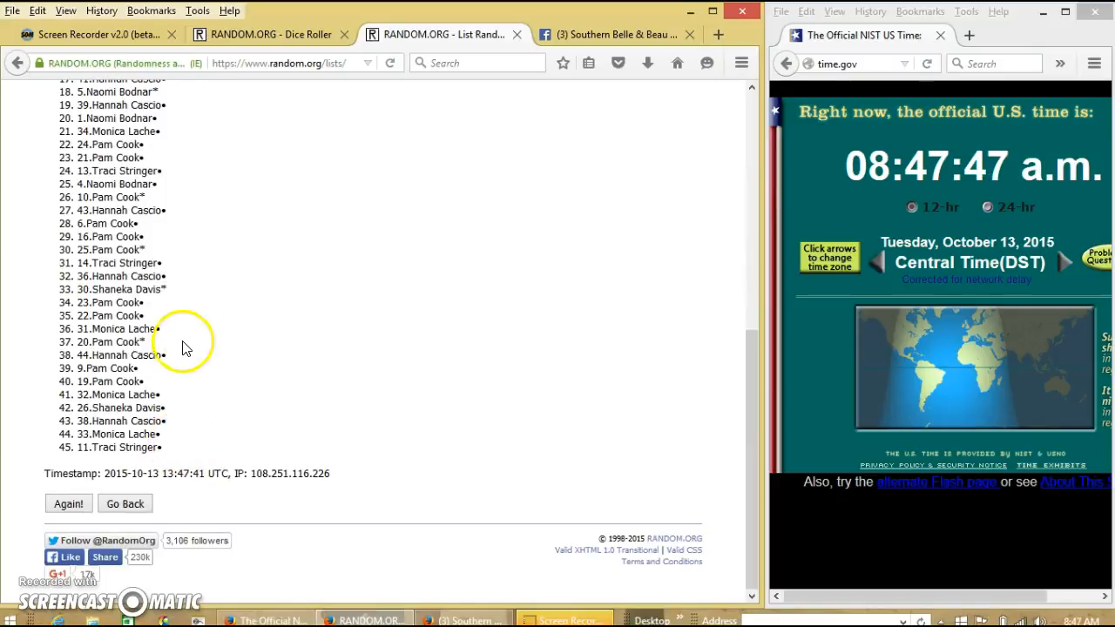
pyautogui.click(270, 34)
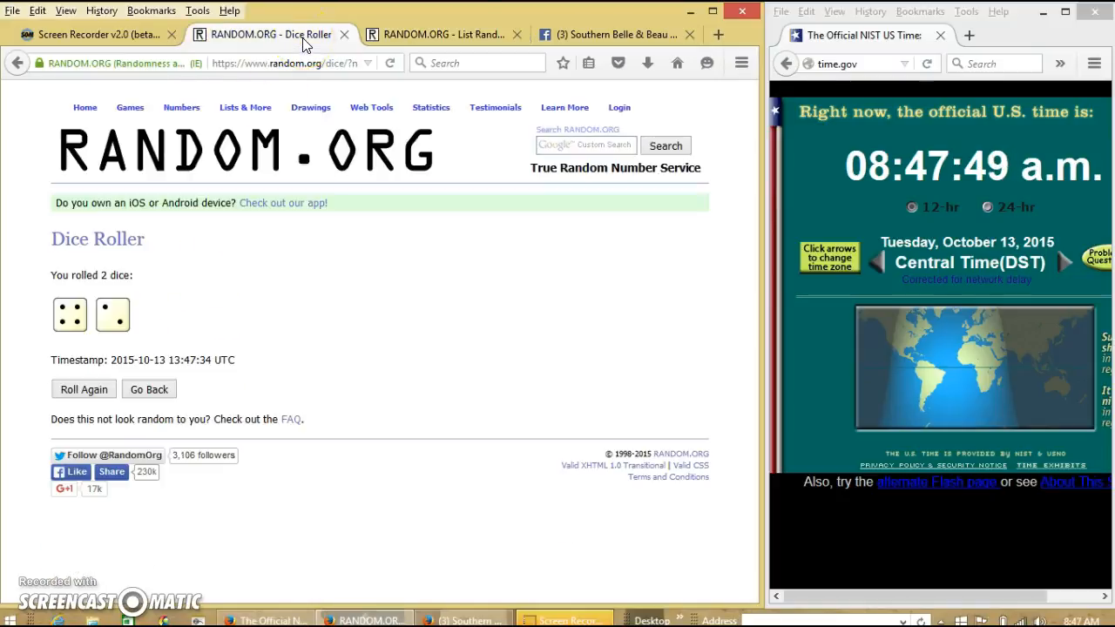
pyautogui.click(444, 35)
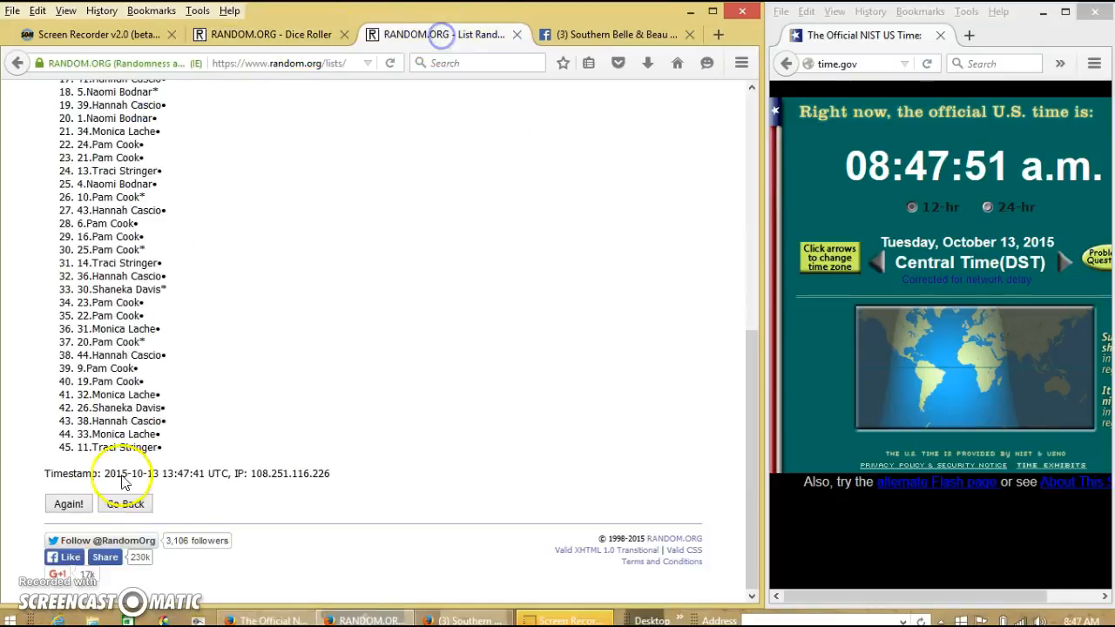
# Randomize the list again repeatedly until it has been shuffled five times.
pyautogui.click(67, 504)
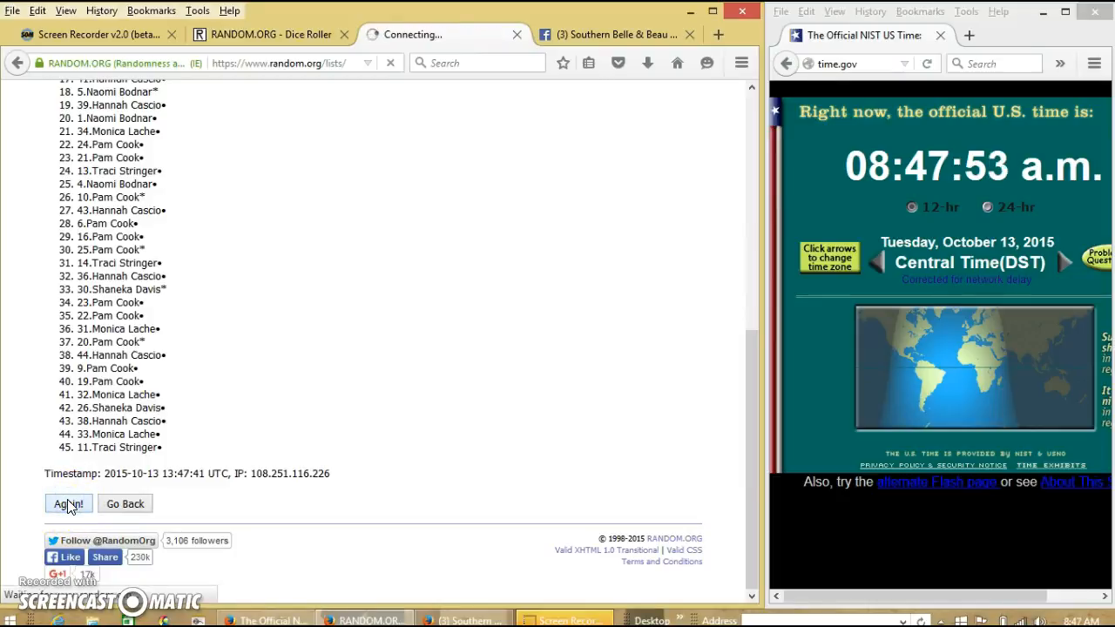
pyautogui.click(68, 503)
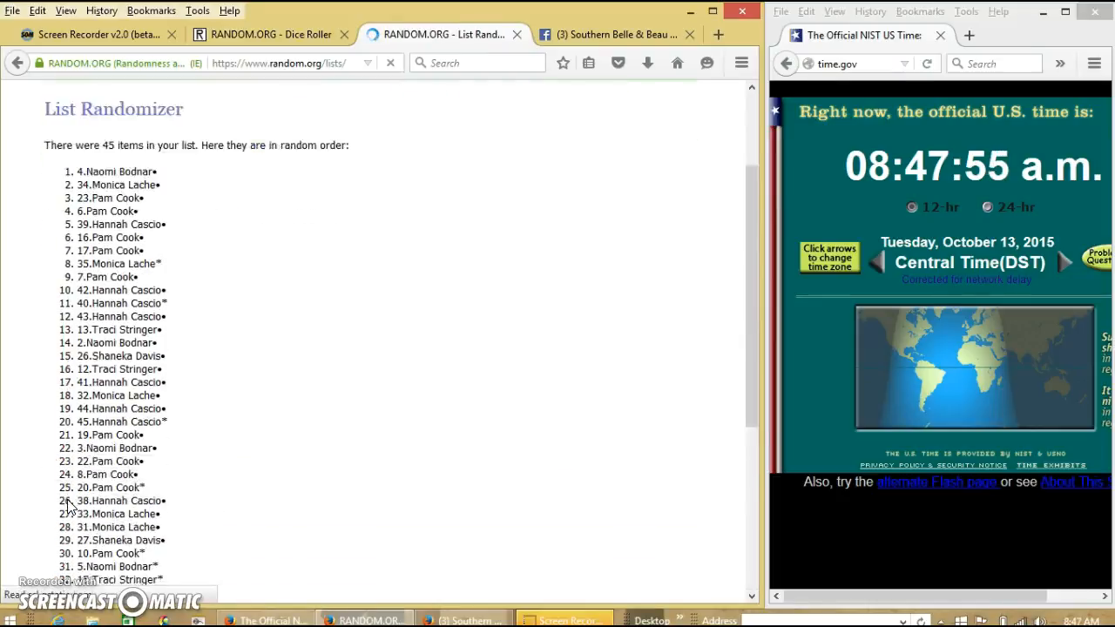
pyautogui.click(68, 523)
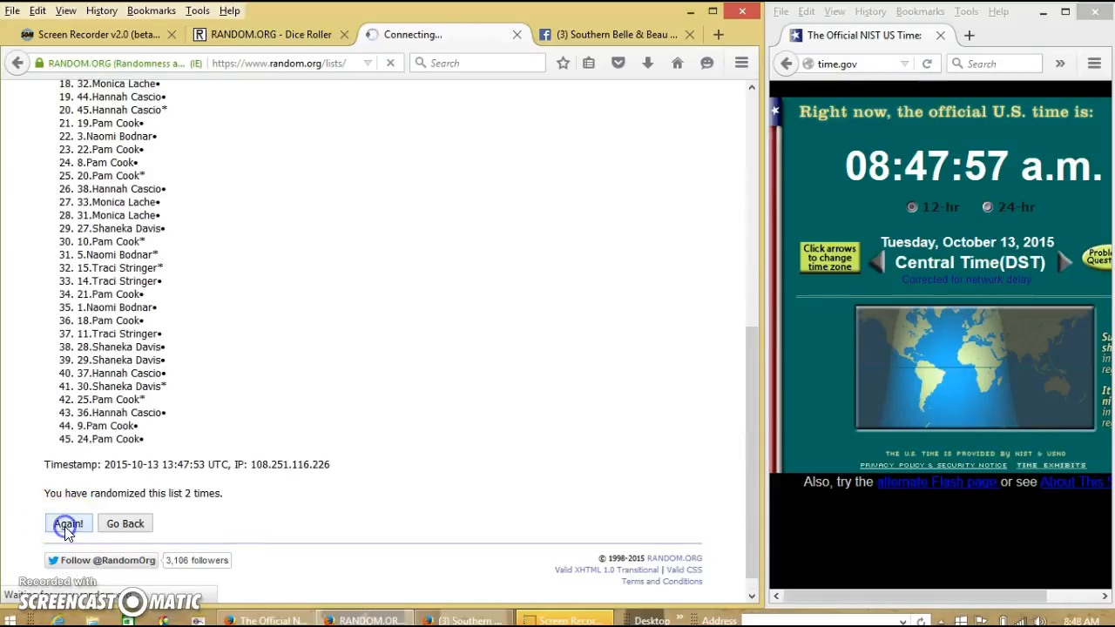
pyautogui.click(68, 522)
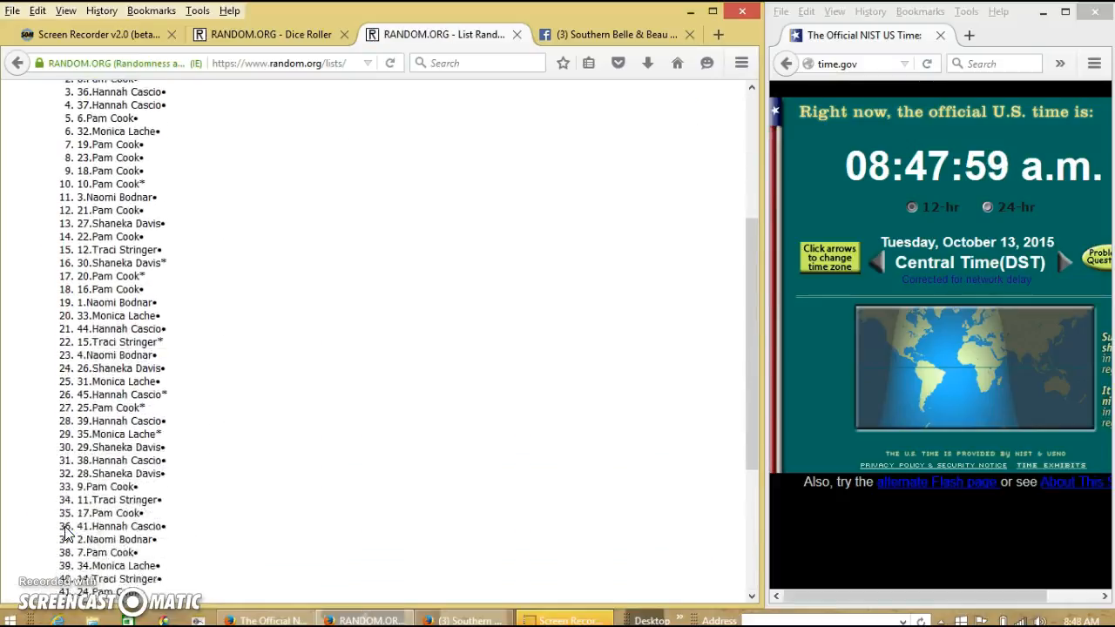
pyautogui.click(68, 503)
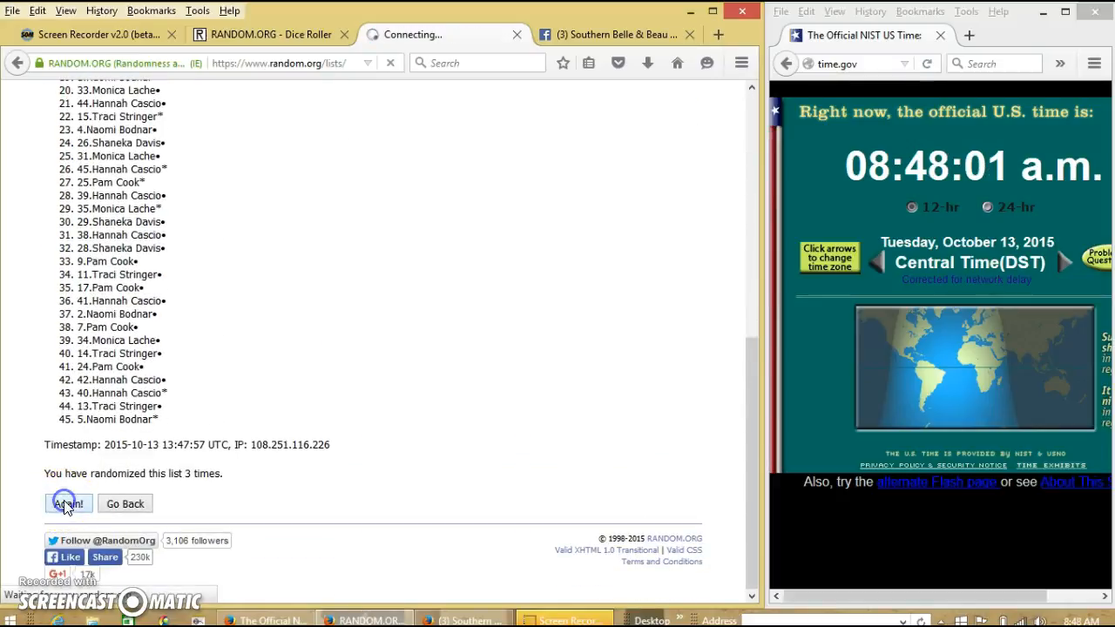
pyautogui.click(68, 503)
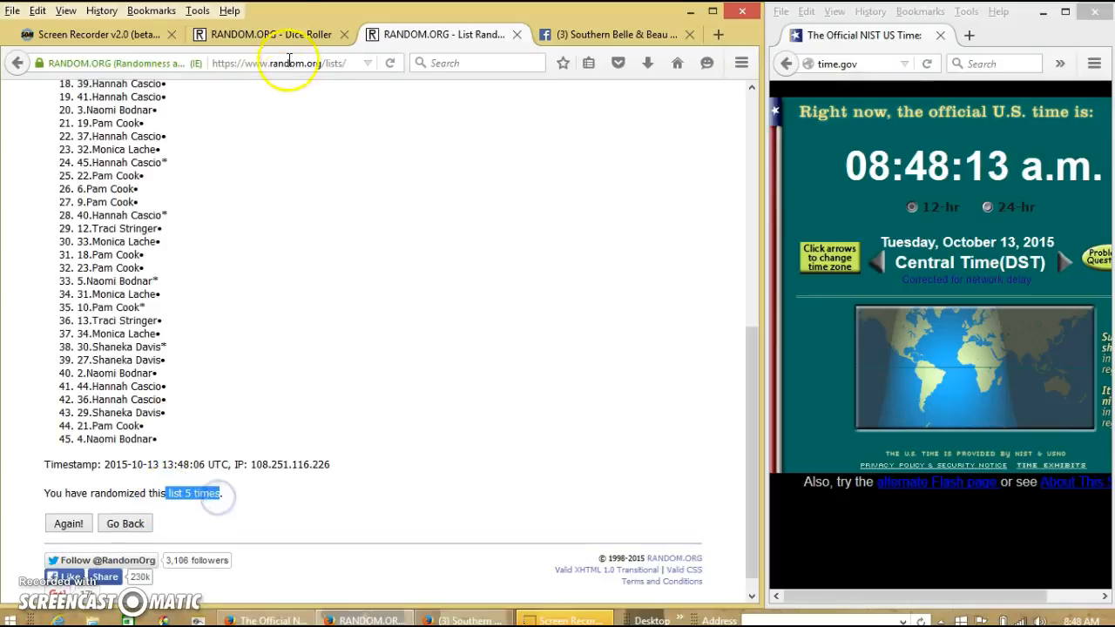
pyautogui.moveTo(1042, 340)
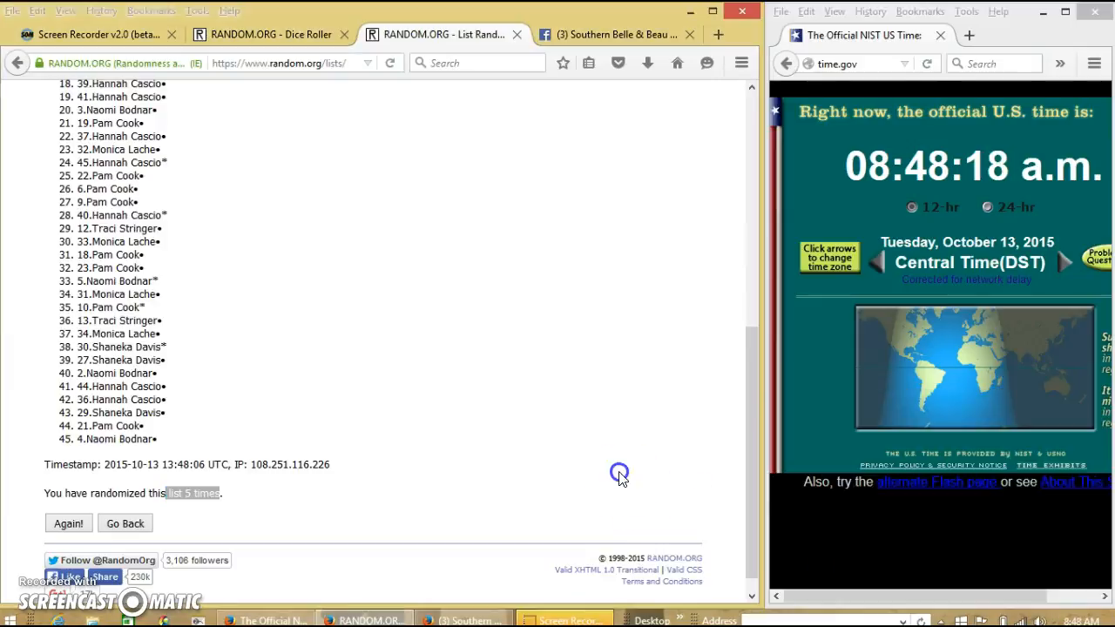
pyautogui.click(68, 523)
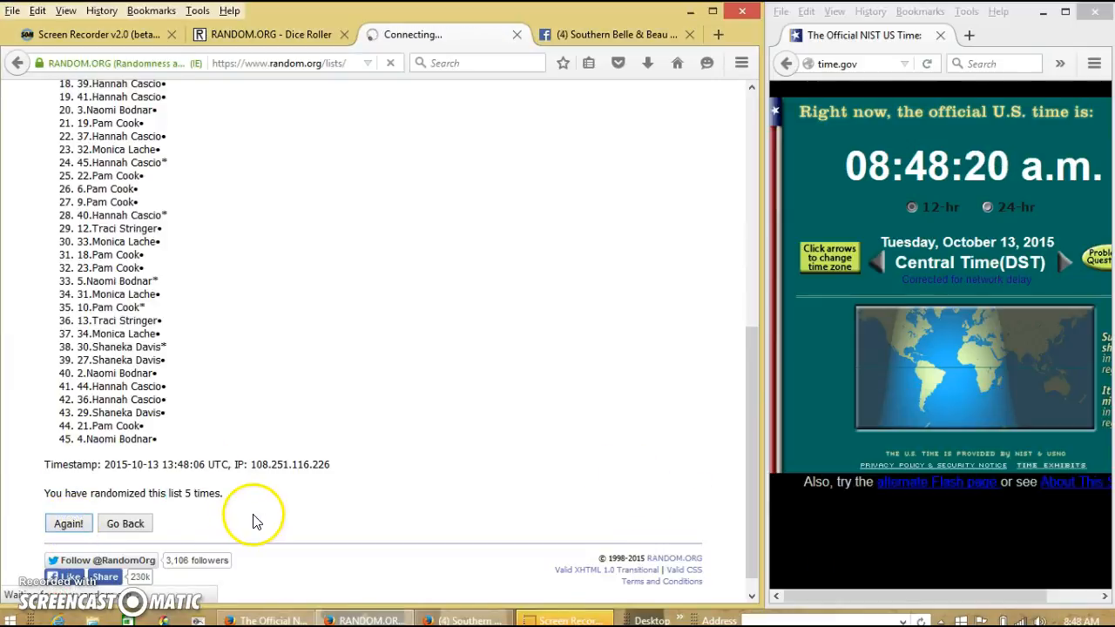
pyautogui.click(68, 523)
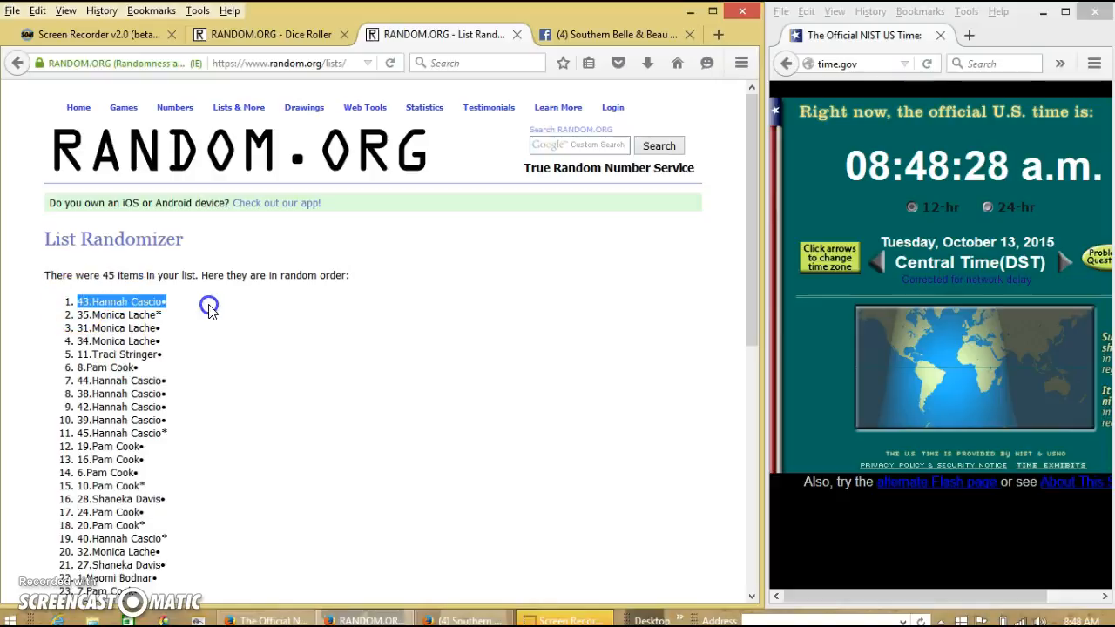
pyautogui.scroll(-3)
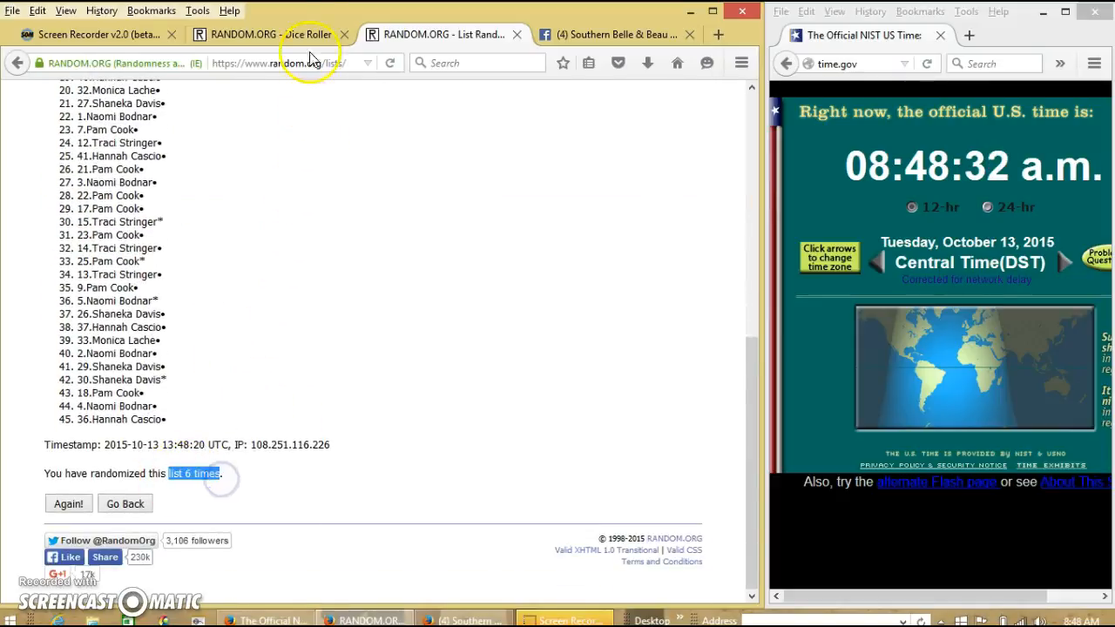
pyautogui.click(261, 35)
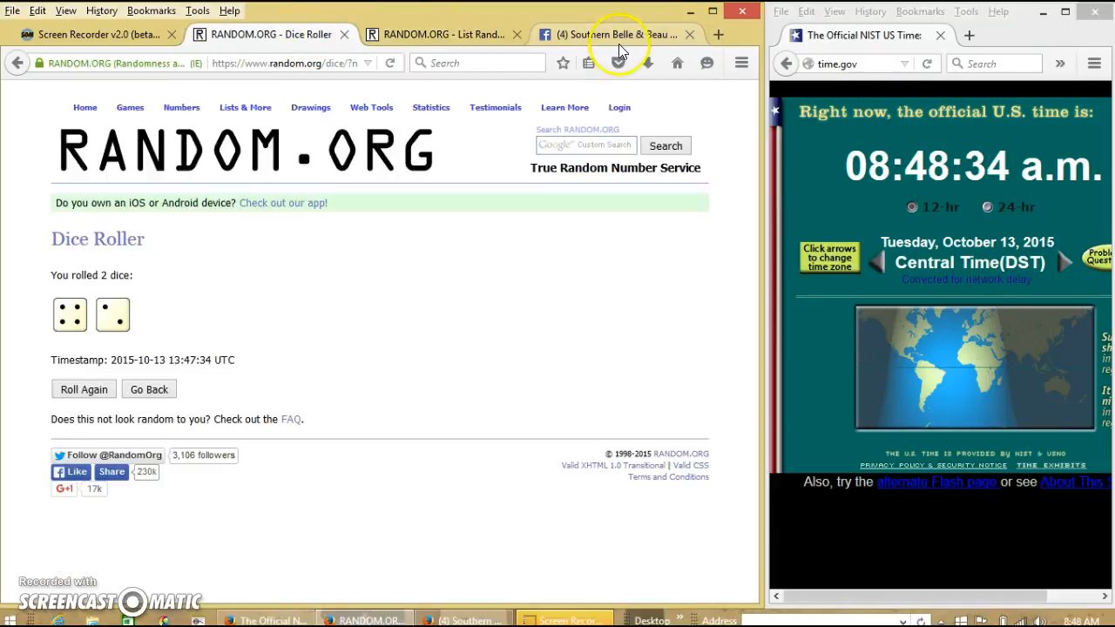
# Post a 'done' comment on the Facebook thread and check the current date and time.
pyautogui.click(619, 35)
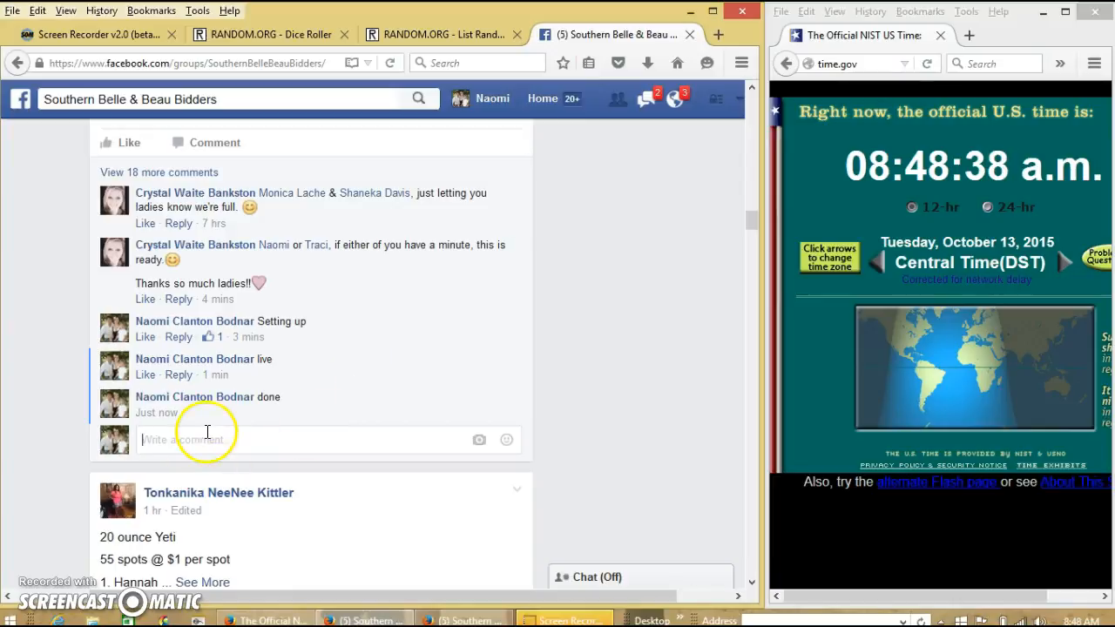
pyautogui.moveTo(223, 411)
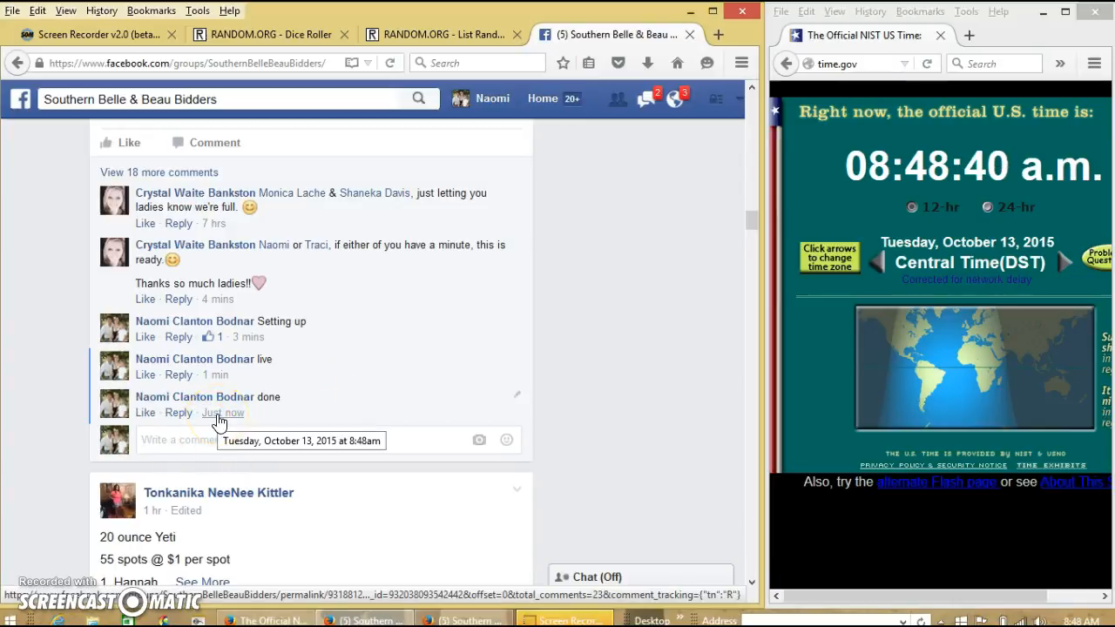
pyautogui.click(1037, 620)
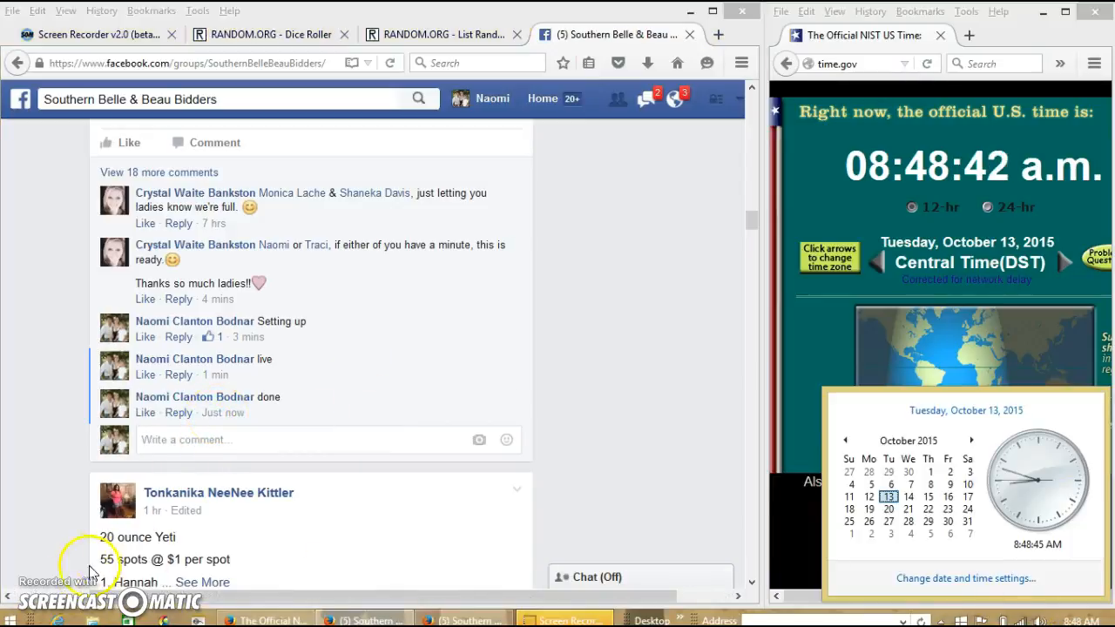